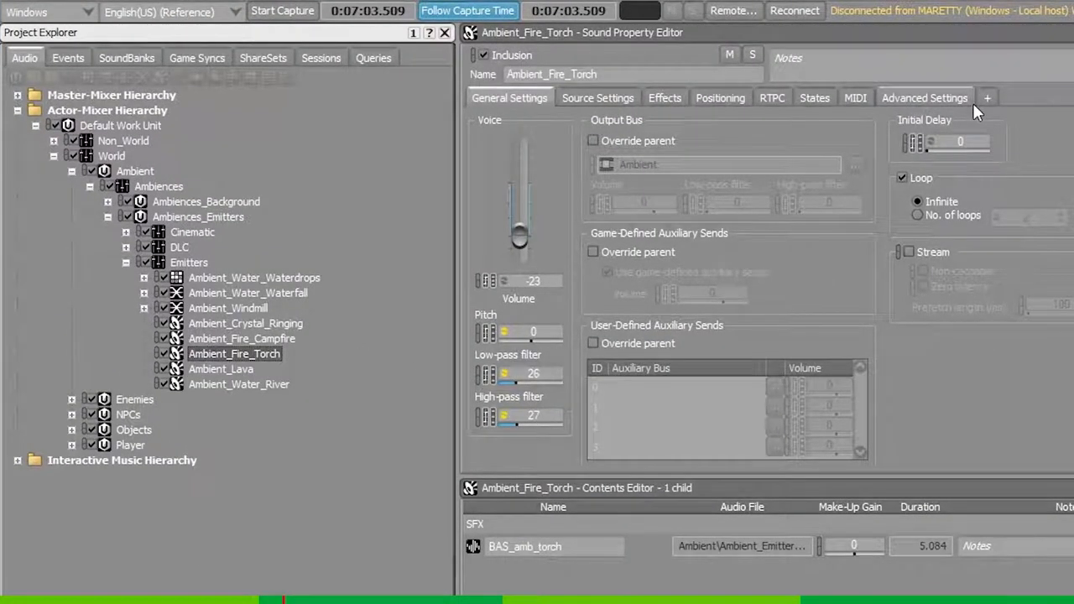
# - Show Ambient_Fire_Torch's Advanced Settings with playback limit, virtual voice and priority options
pyautogui.click(924, 97)
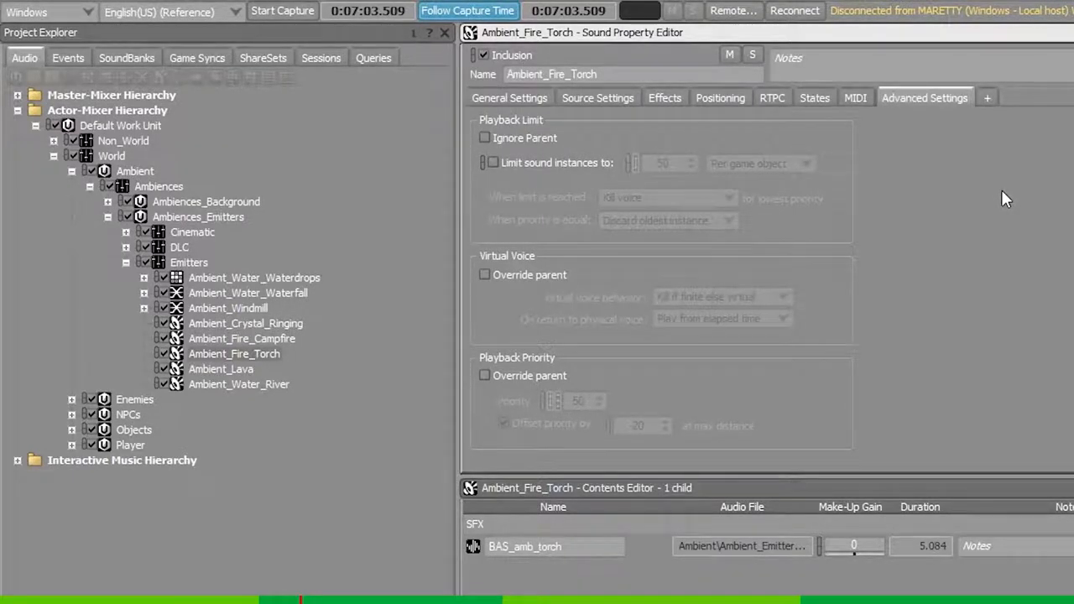
pyautogui.moveTo(899, 238)
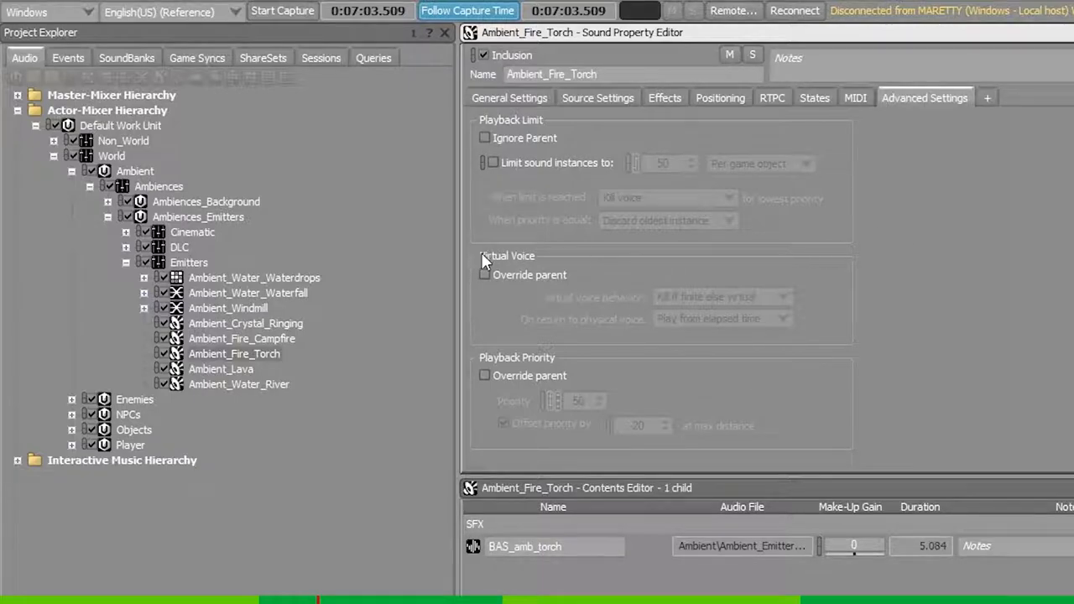
pyautogui.moveTo(882, 268)
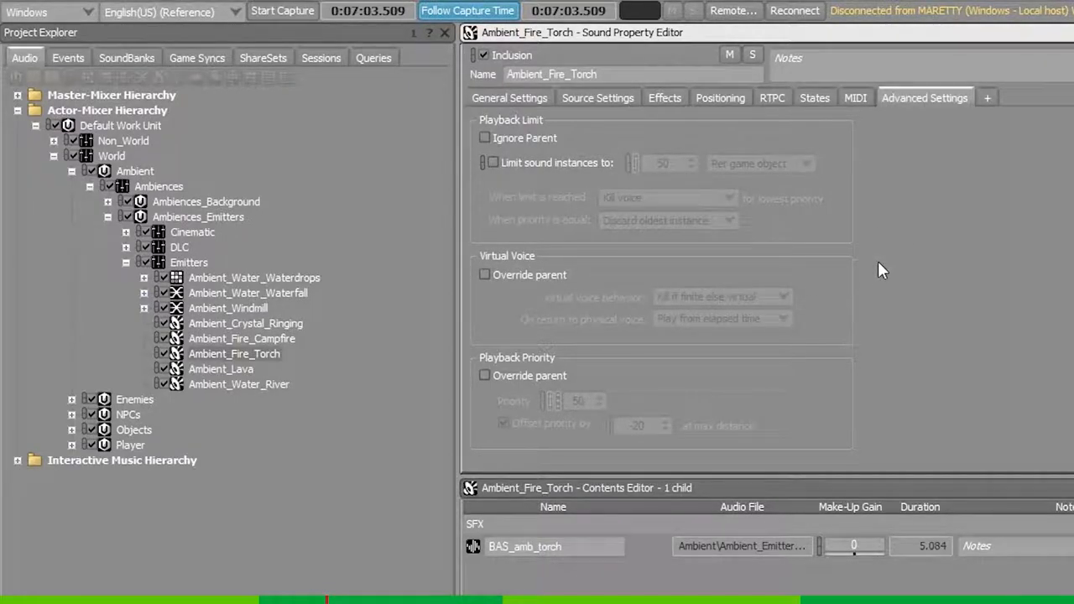
# - Enable Override parent for Virtual Voice, keeping behavior Send to virtual voice
pyautogui.click(484, 275)
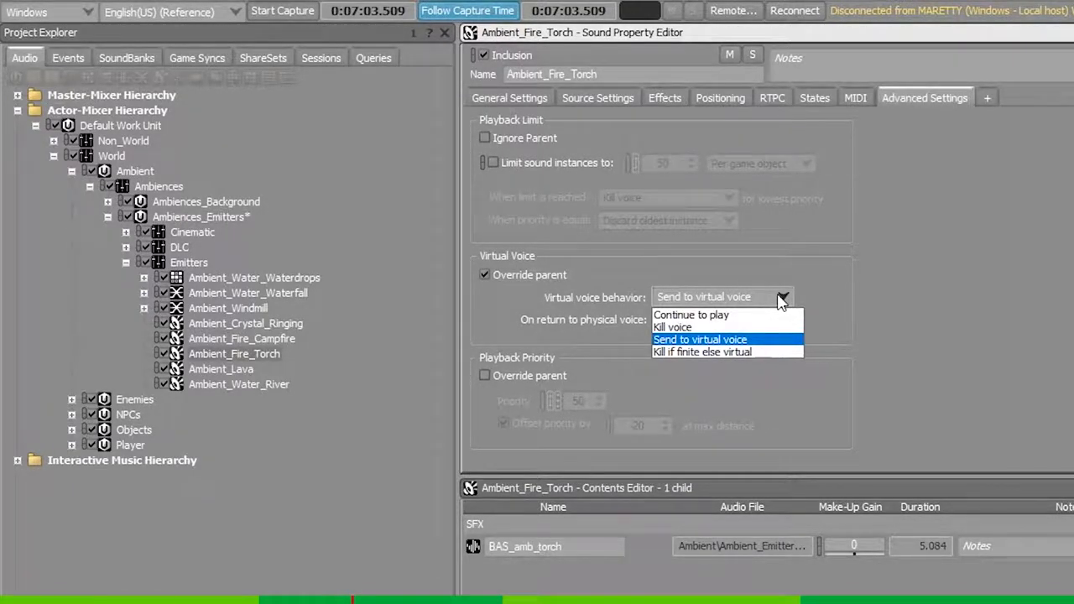
pyautogui.moveTo(747, 316)
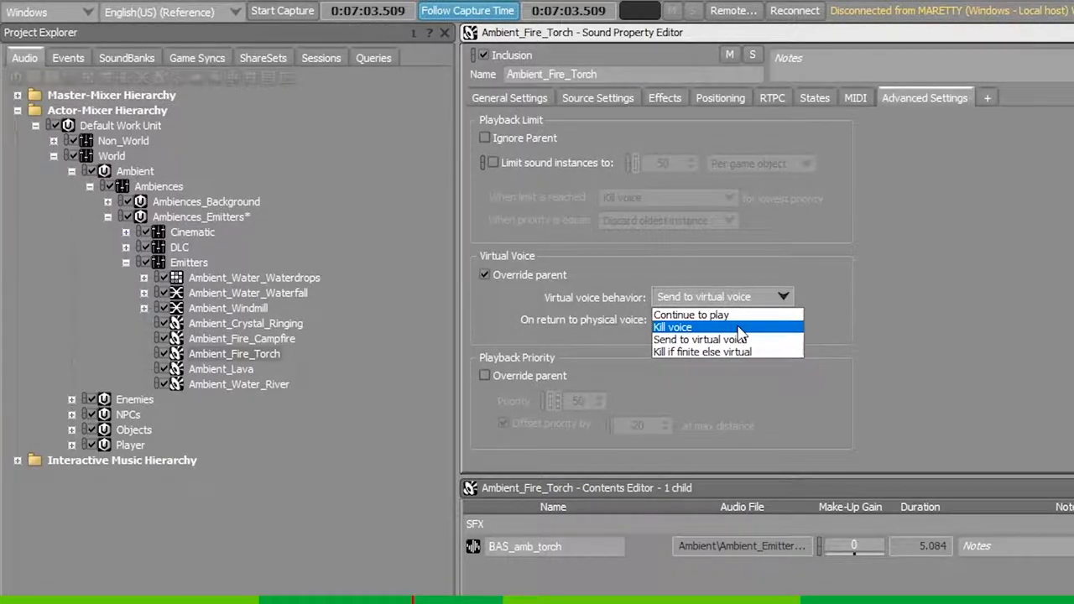
pyautogui.moveTo(702, 339)
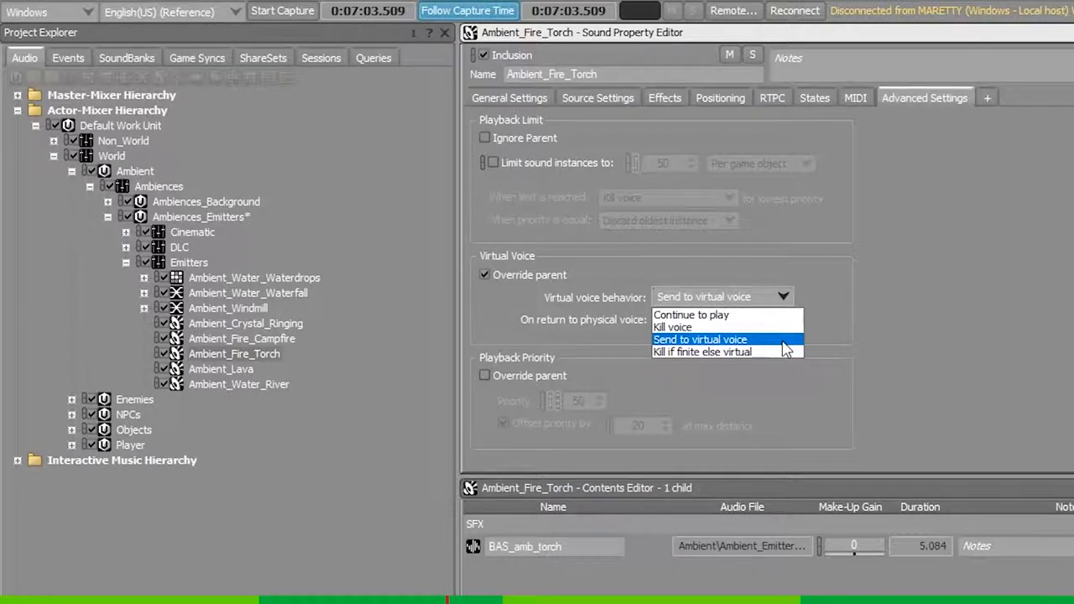
pyautogui.moveTo(769, 352)
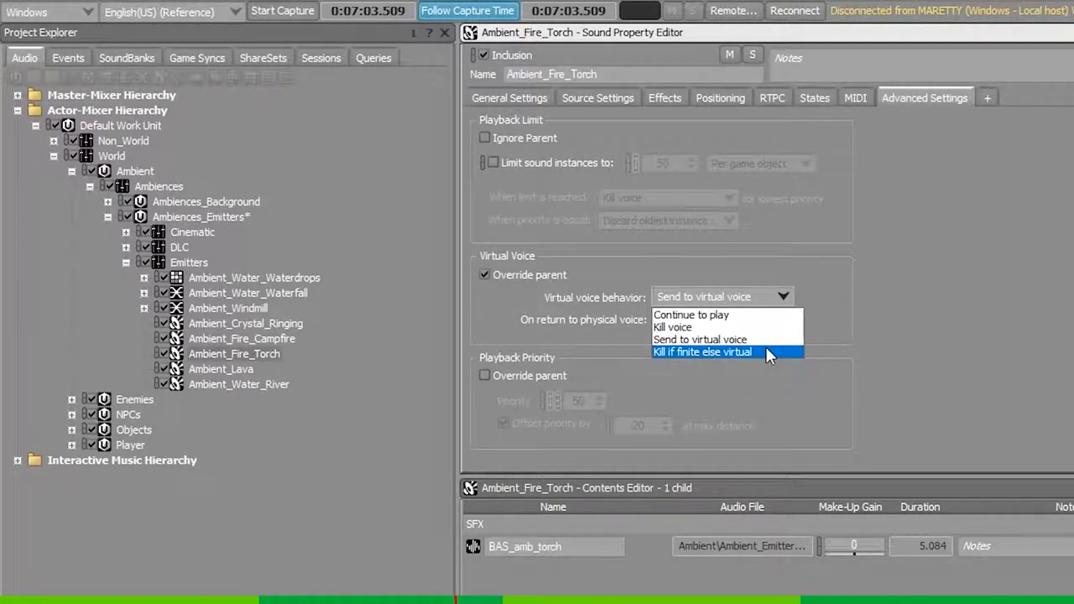
pyautogui.moveTo(759, 355)
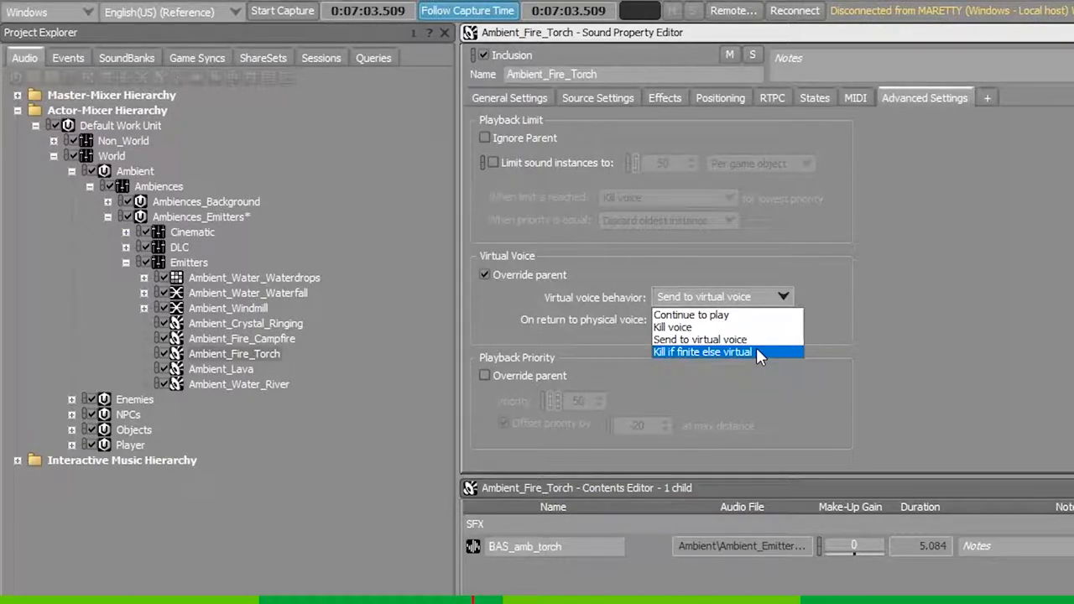
pyautogui.moveTo(726, 326)
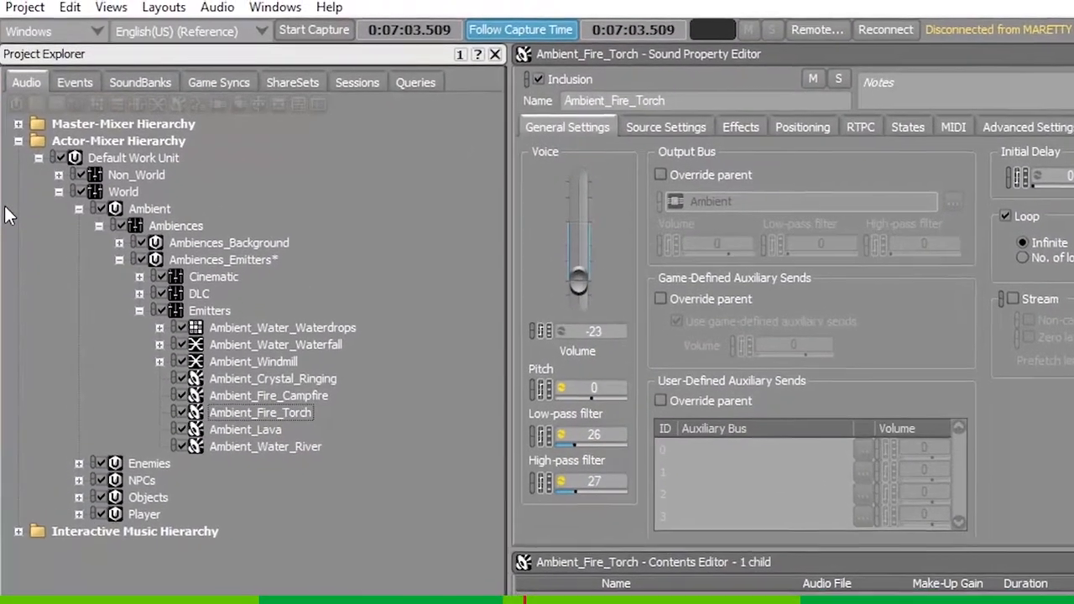
# - Open Project Settings showing per-platform volume thresholds and maximum voice instances
pyautogui.click(23, 7)
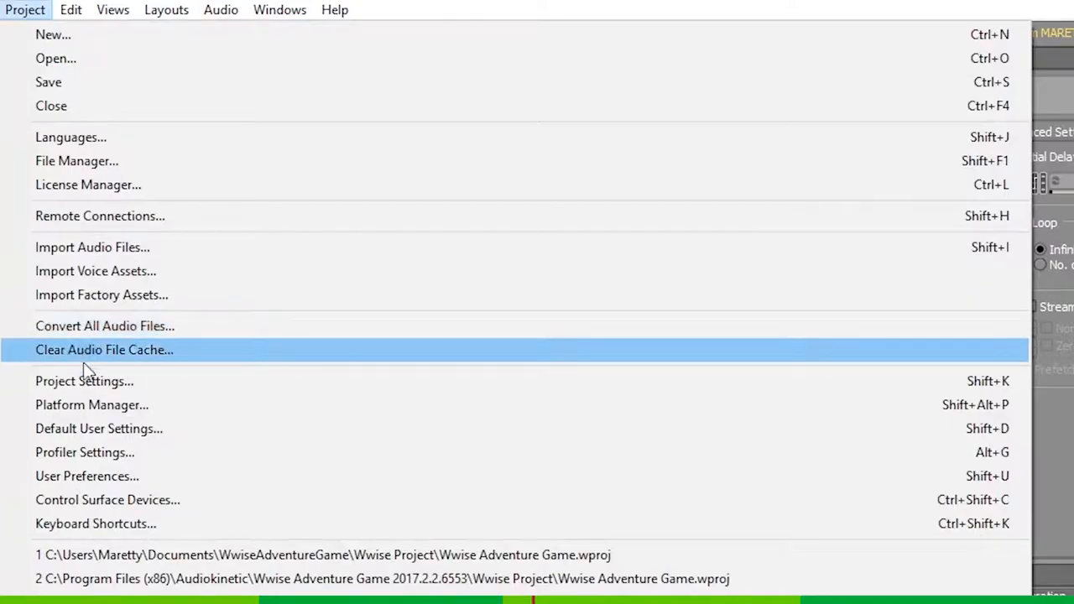
pyautogui.click(84, 381)
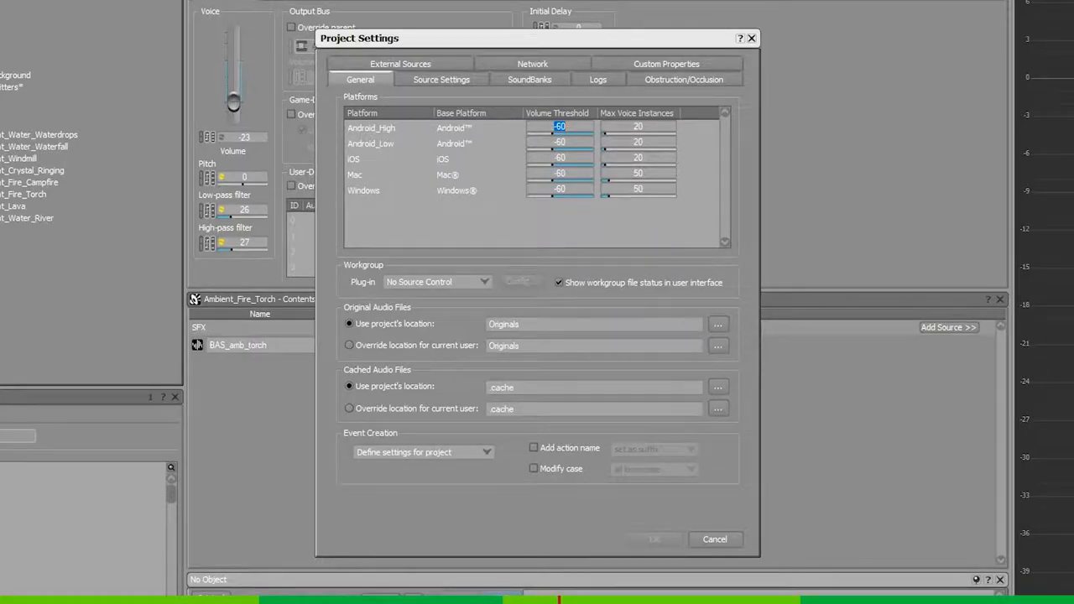
pyautogui.moveTo(164, 84)
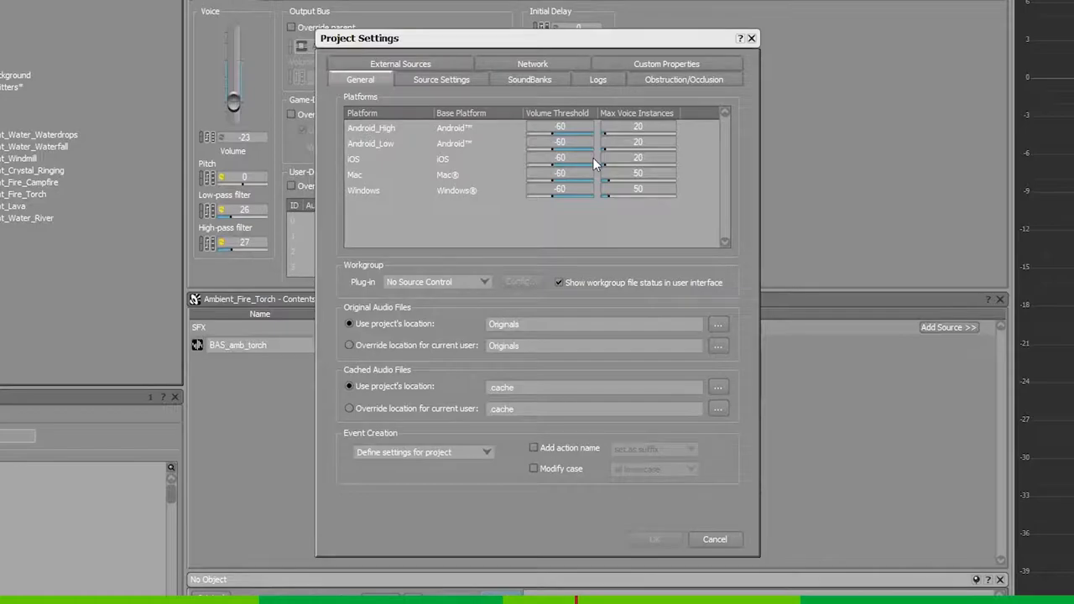
pyautogui.doubleClick(560, 126)
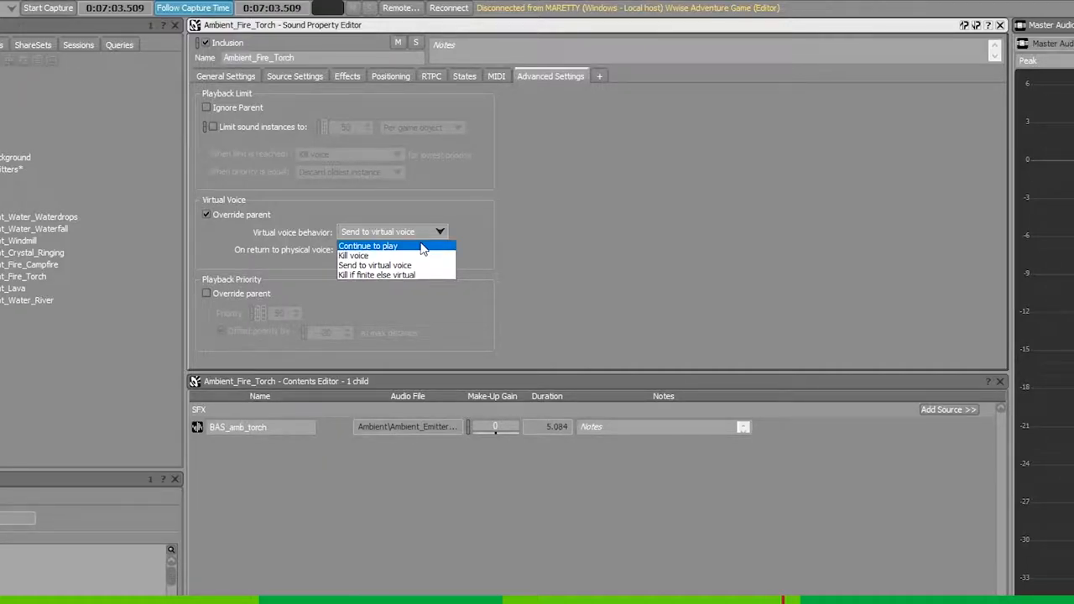
pyautogui.click(390, 248)
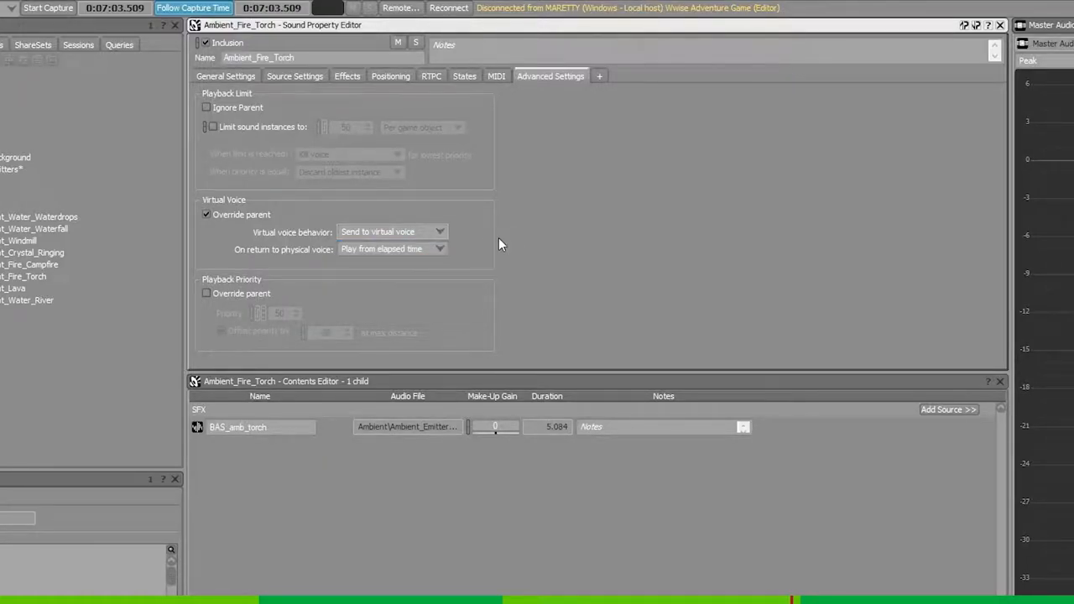